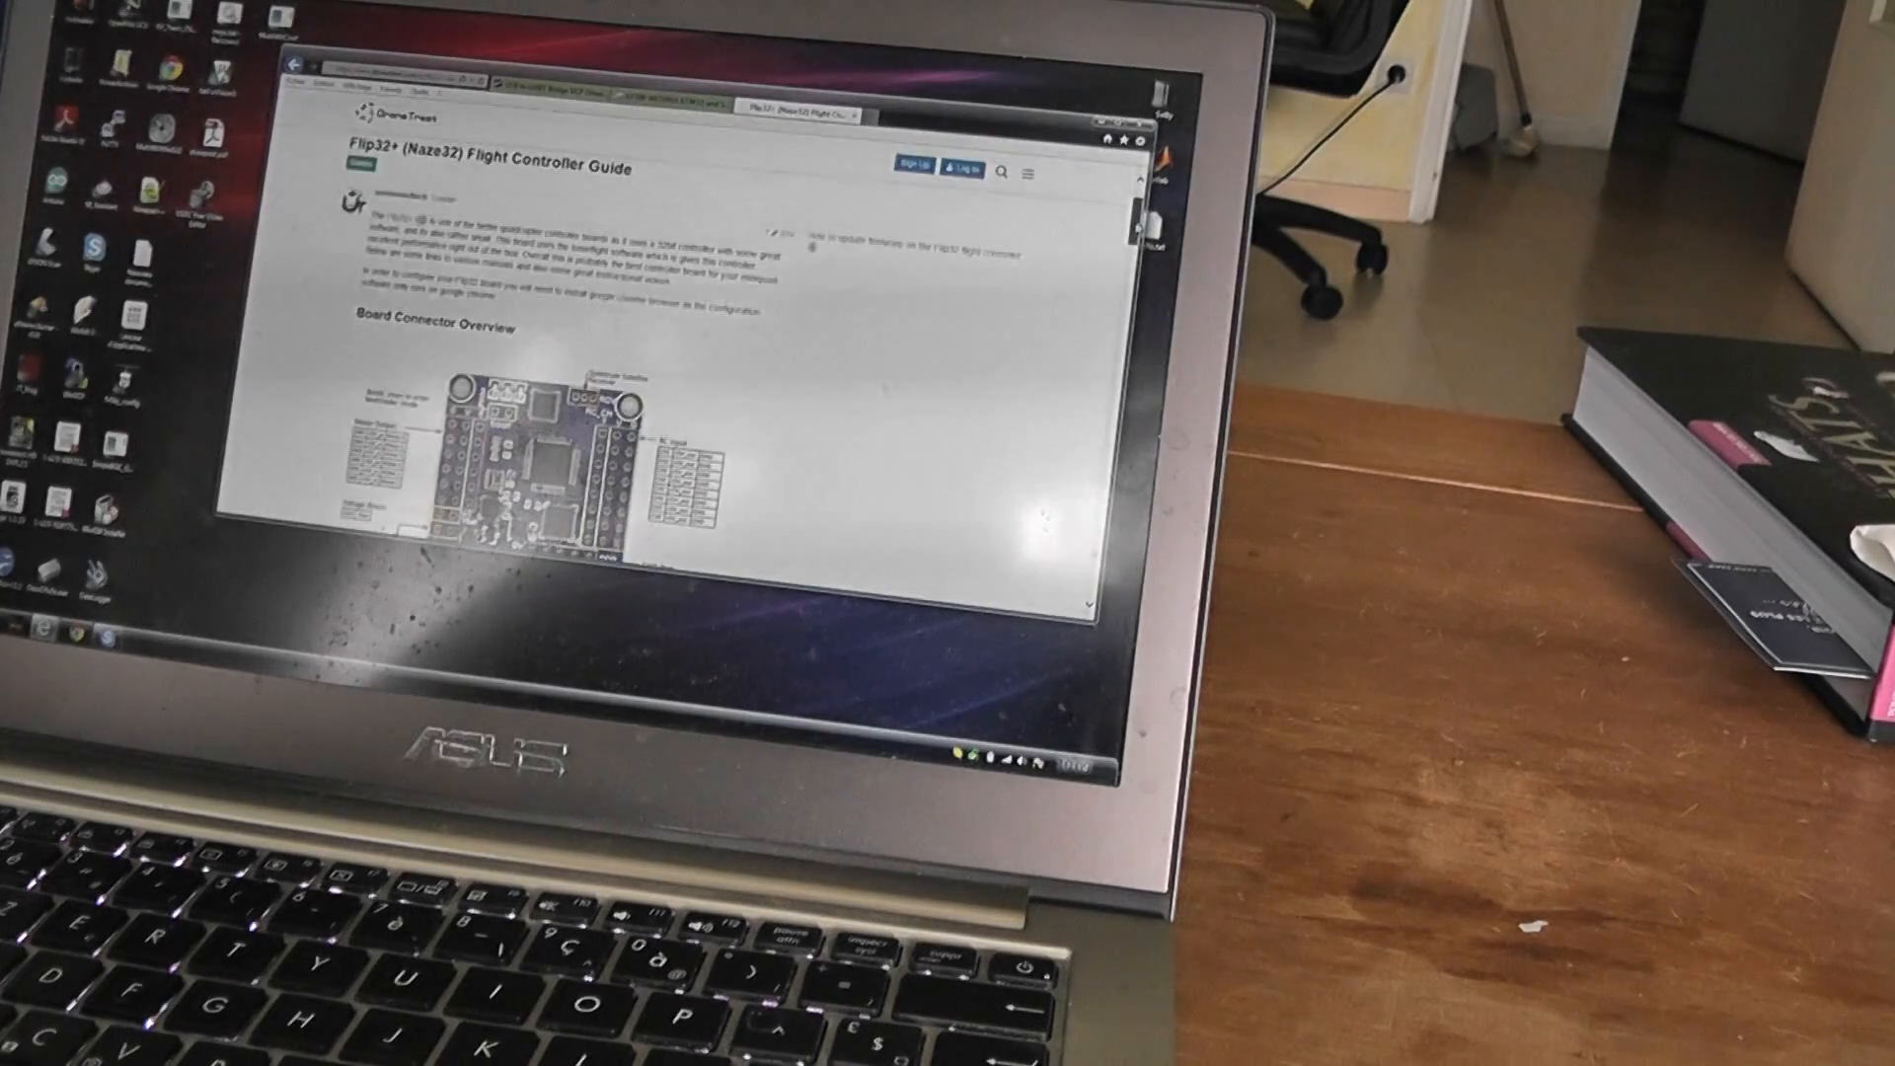
- Scroll down the CP210x USB to UART Bridge drivers page to the software downloads
scroll(down, 3)
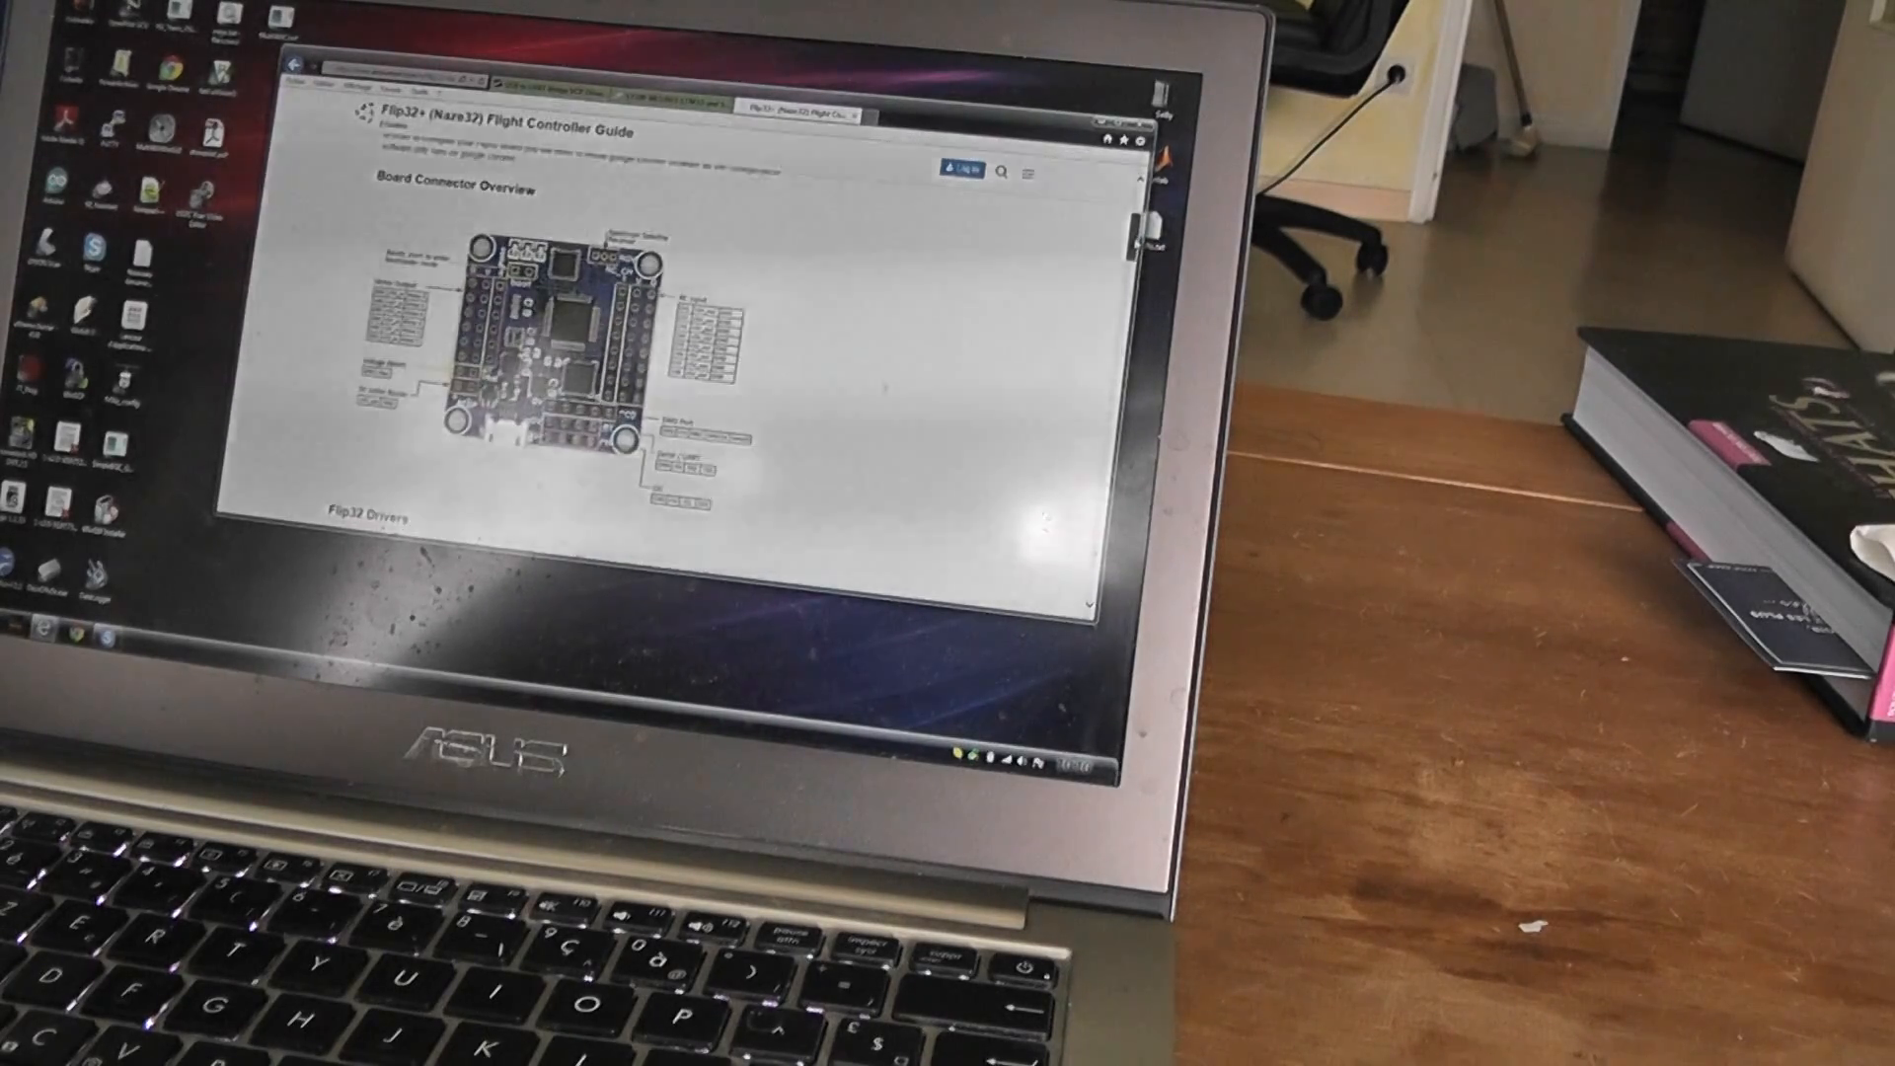
scroll(down, 3)
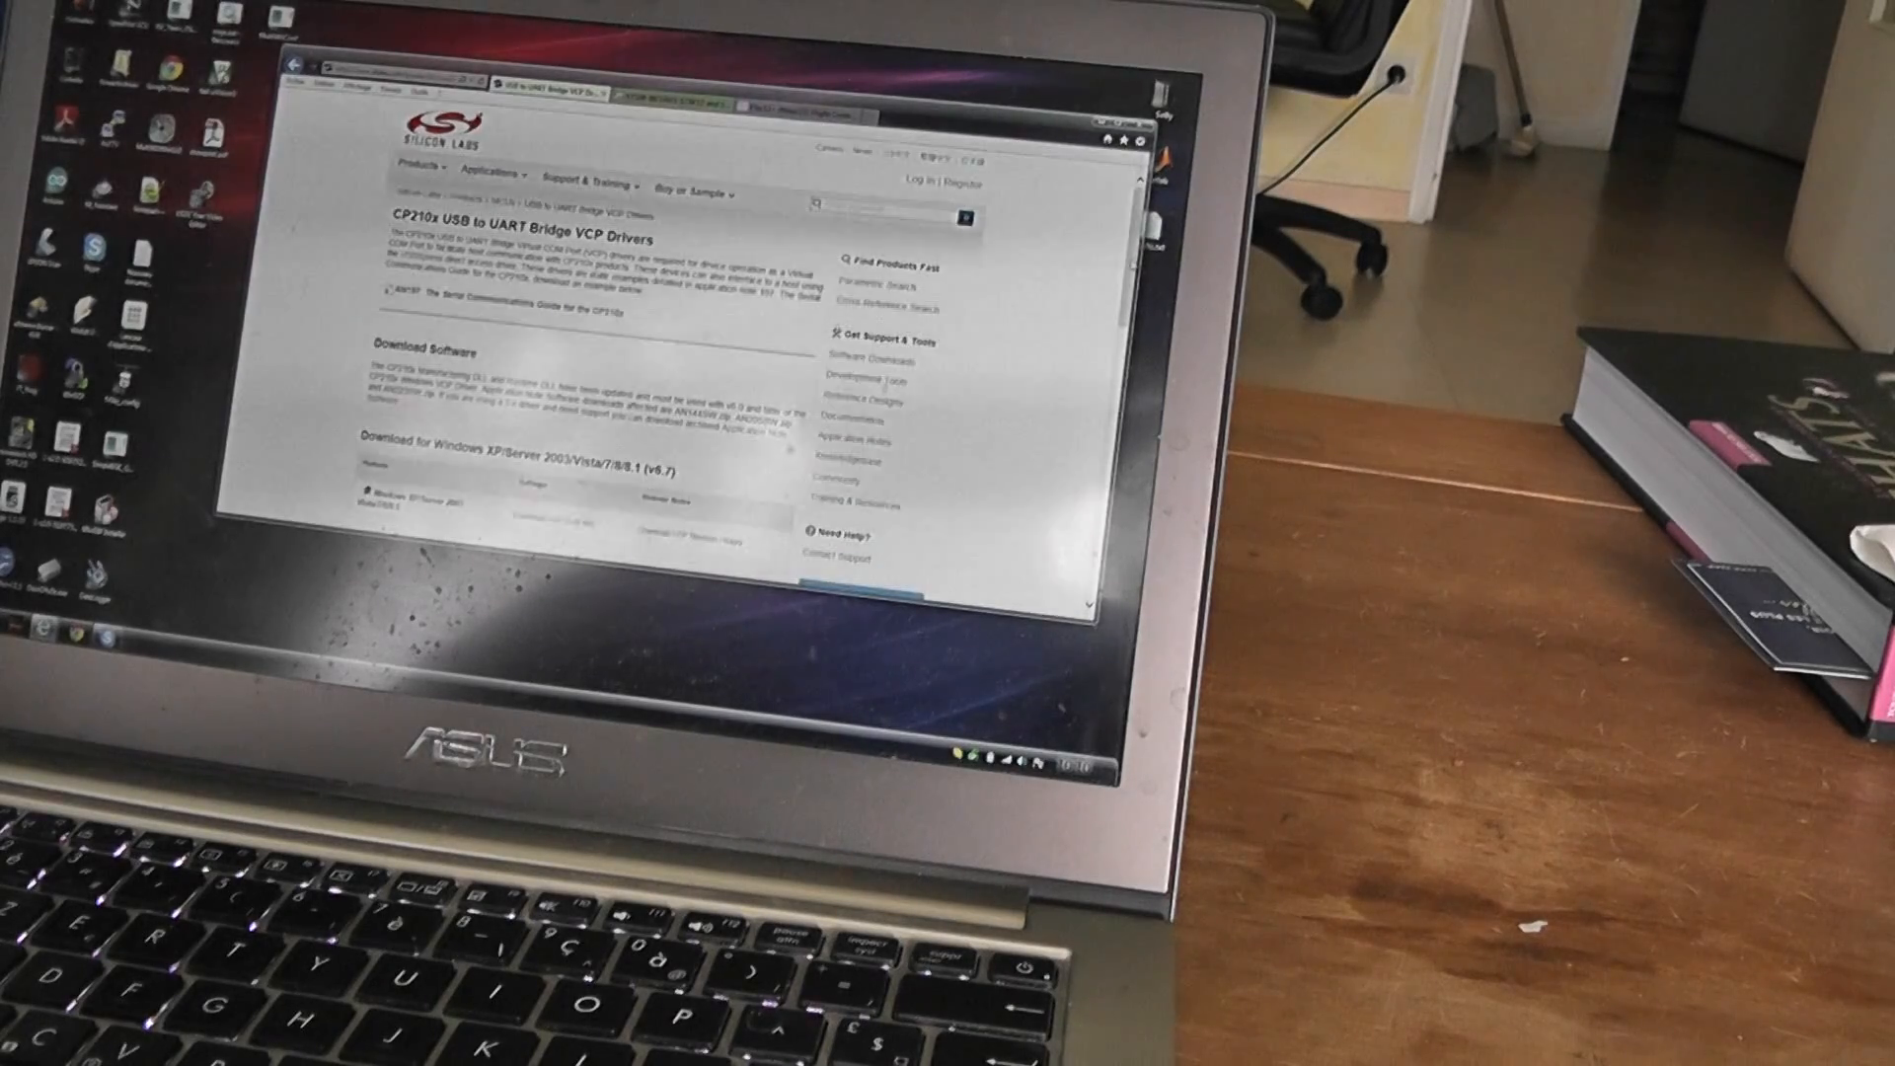
scroll(down, 3)
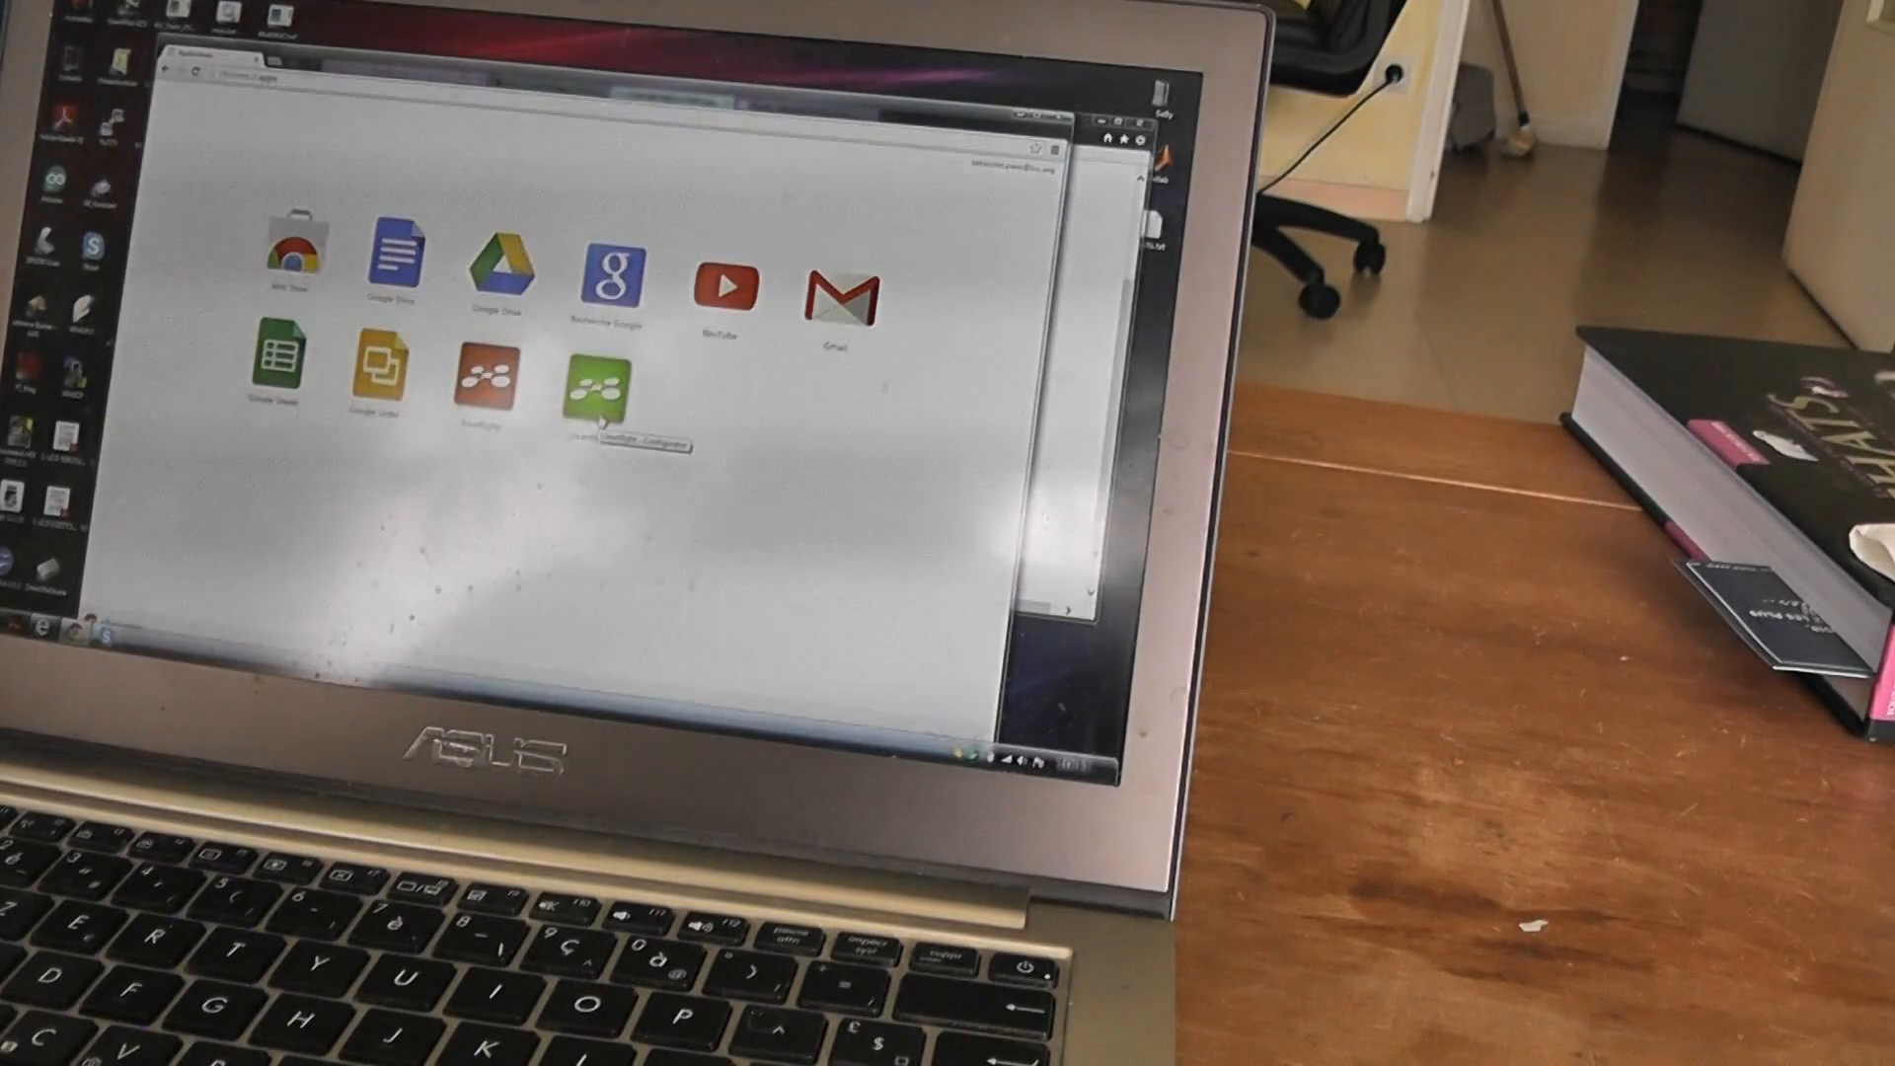
- Launch Cleanflight Configurator from the Chrome Apps page
click(592, 387)
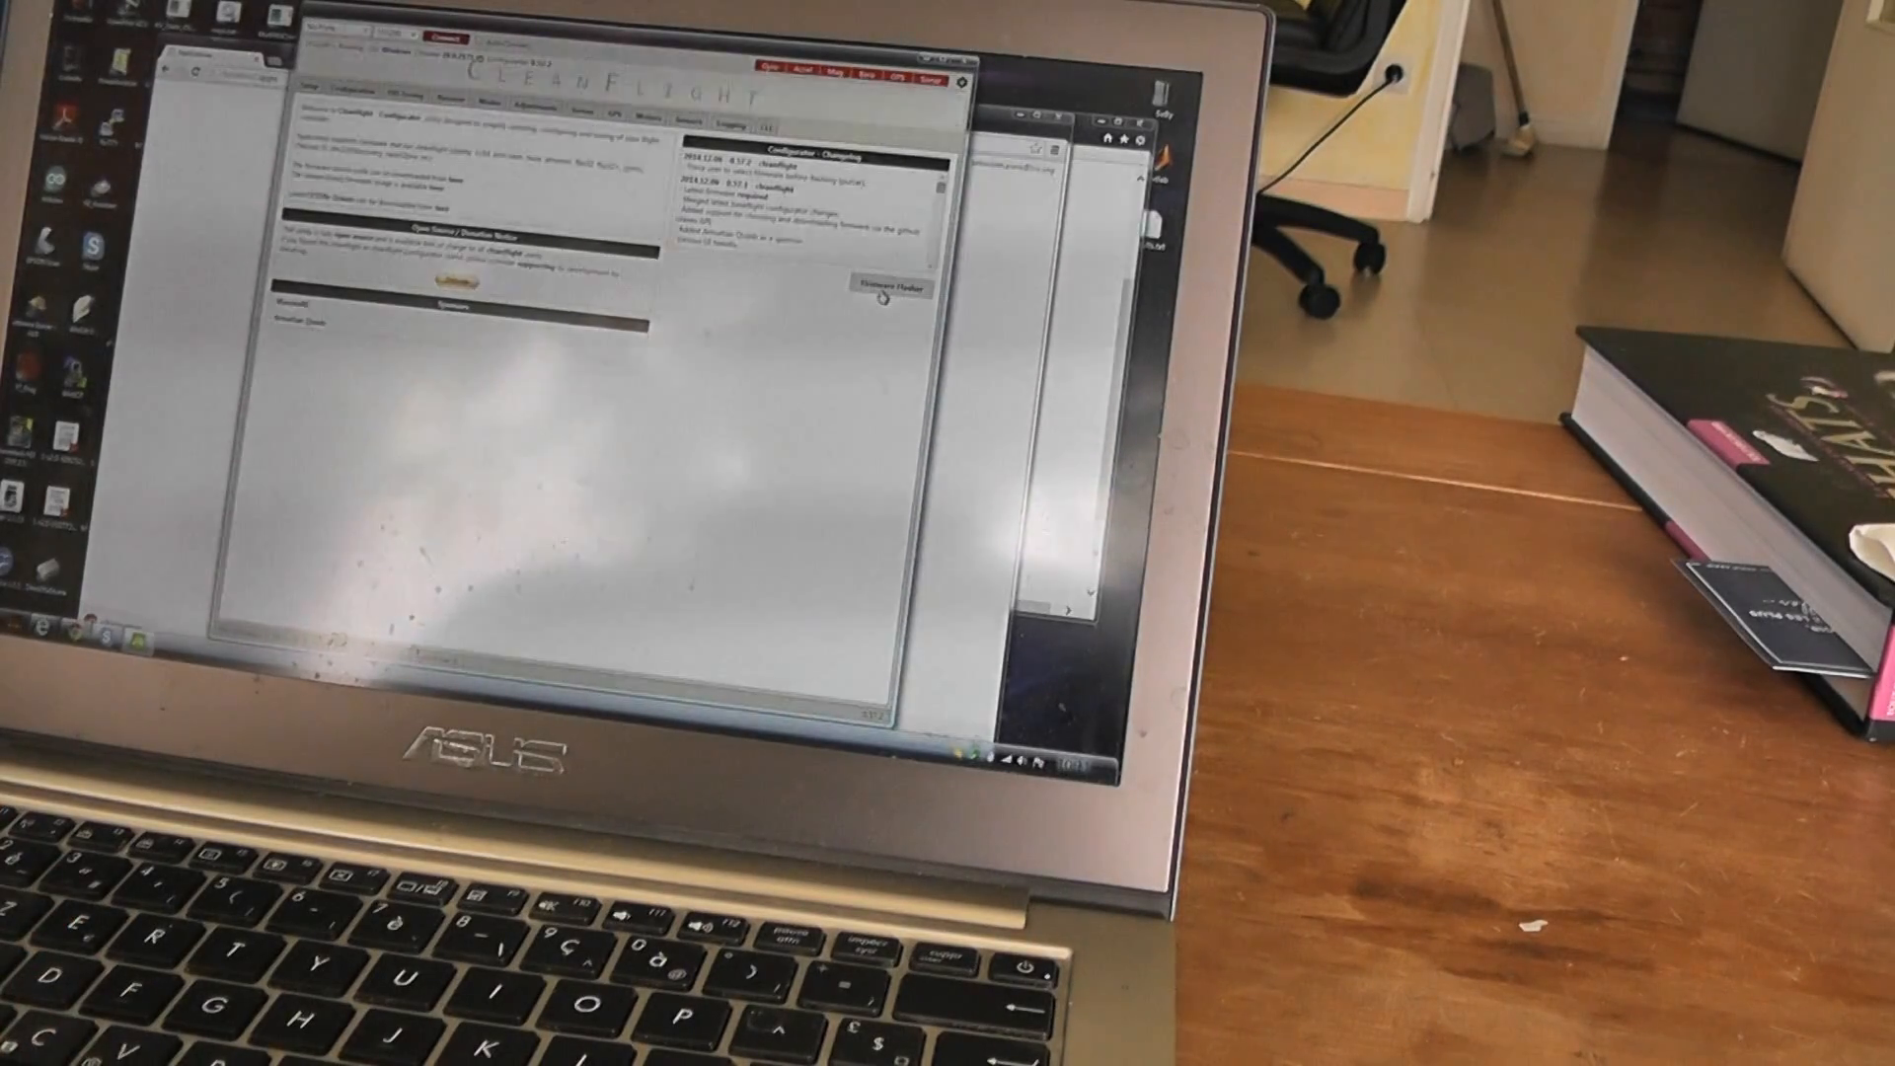
- Open the Firmware Flasher and expand the target board and firmware version list
click(888, 290)
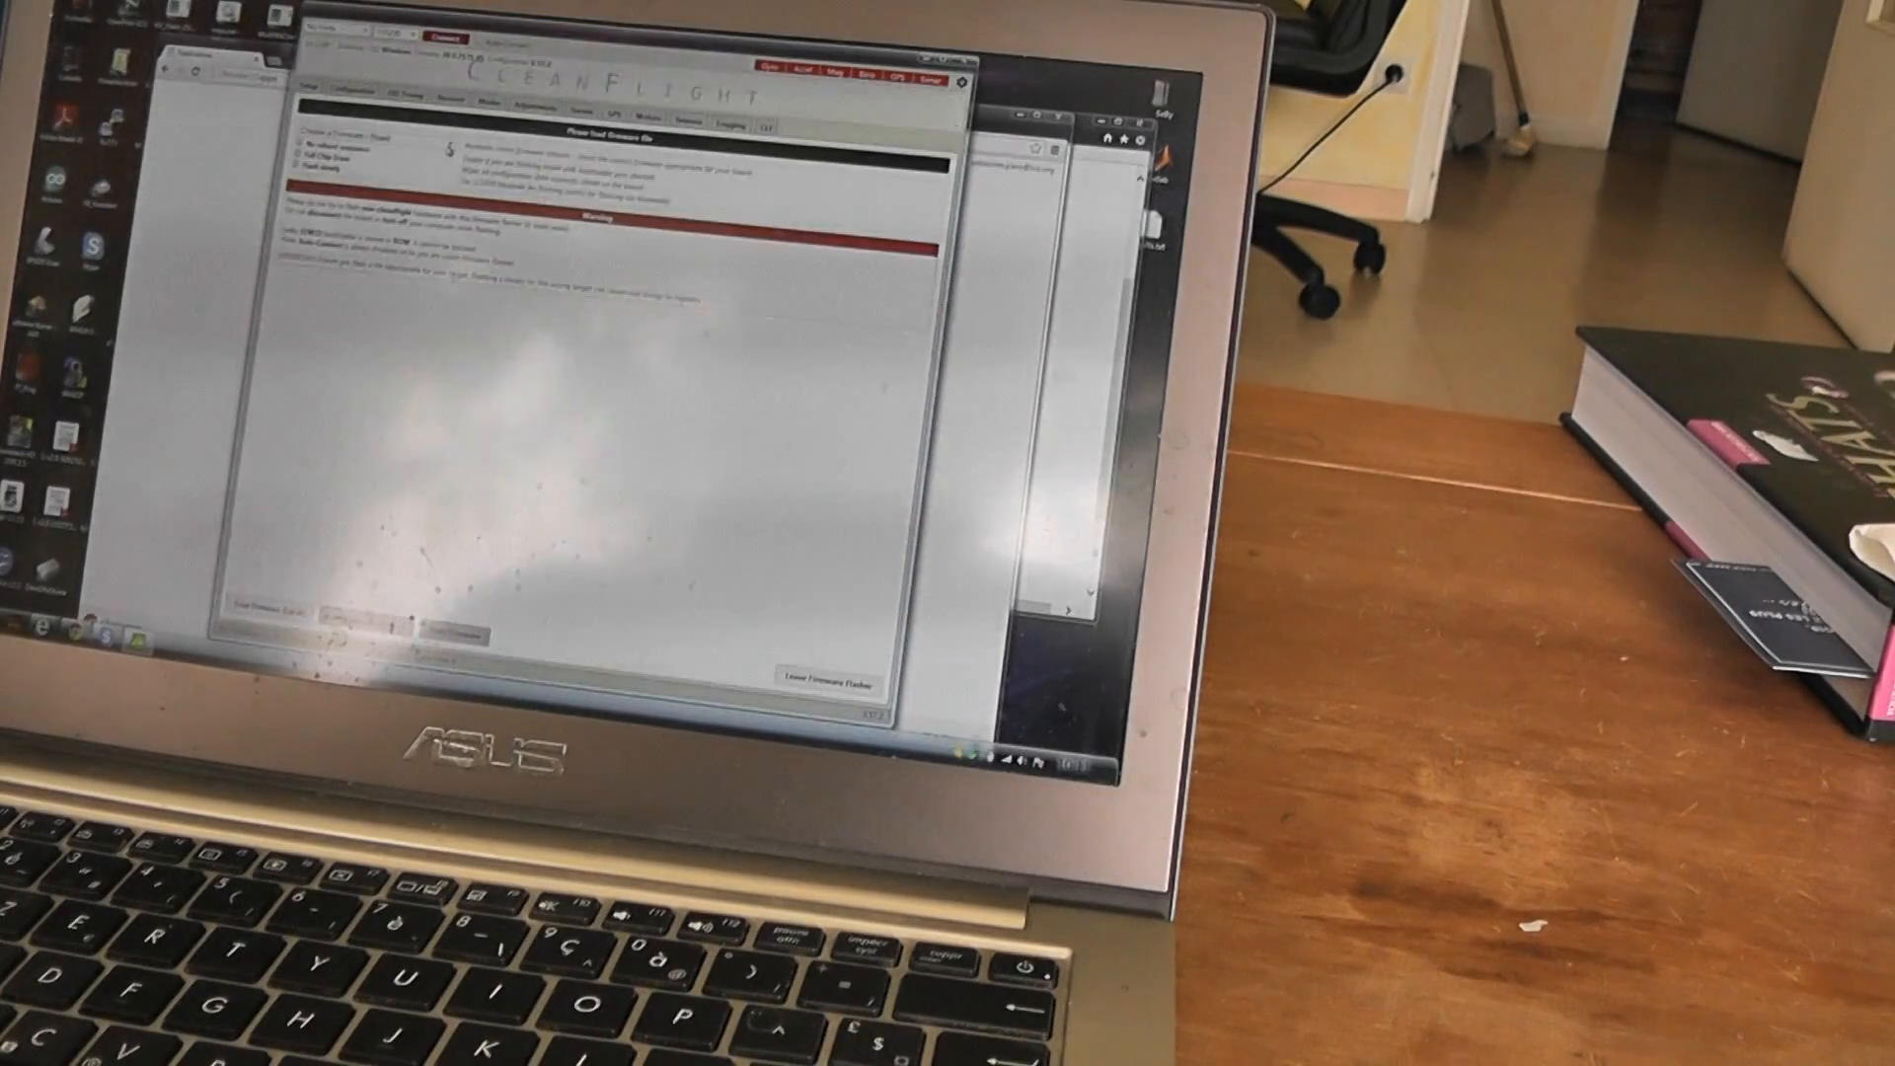
click(362, 137)
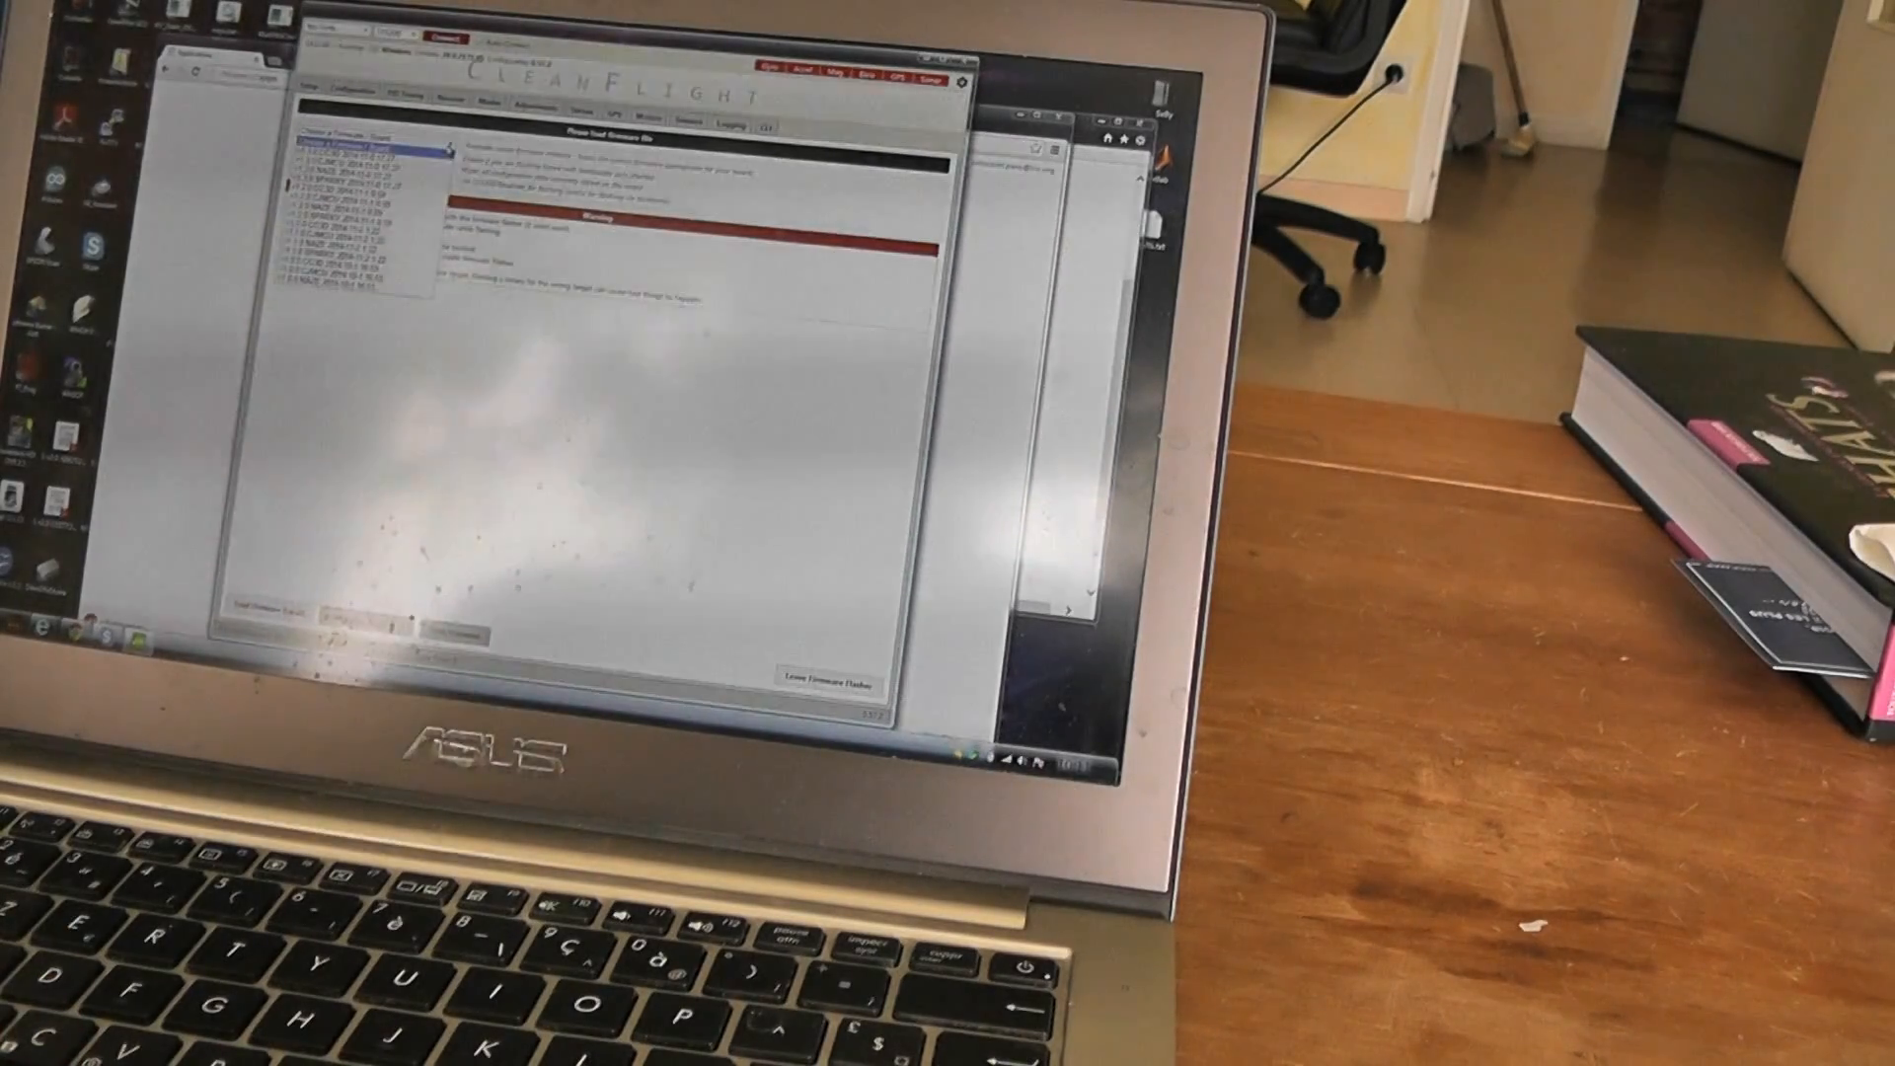